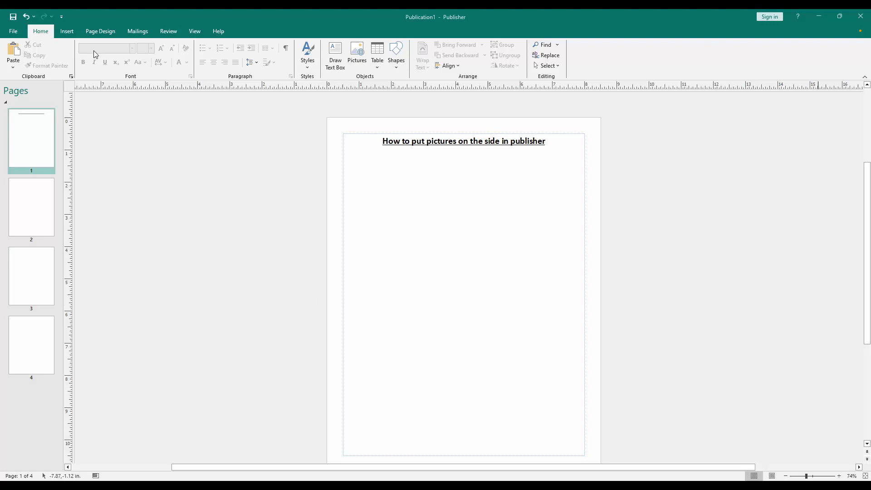
Open the Insert Picture dialog from the Insert tab's Pictures command
{"action": "left_click", "coordinate": [66, 31]}
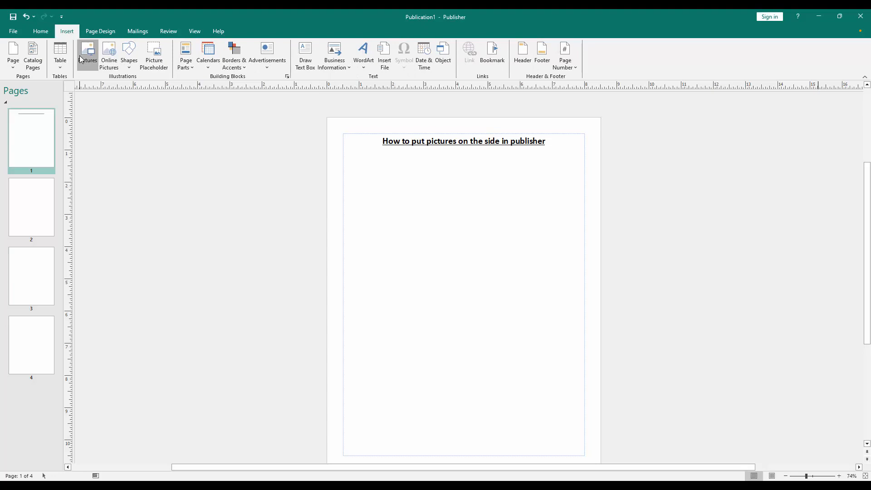
{"action": "left_click", "coordinate": [87, 55]}
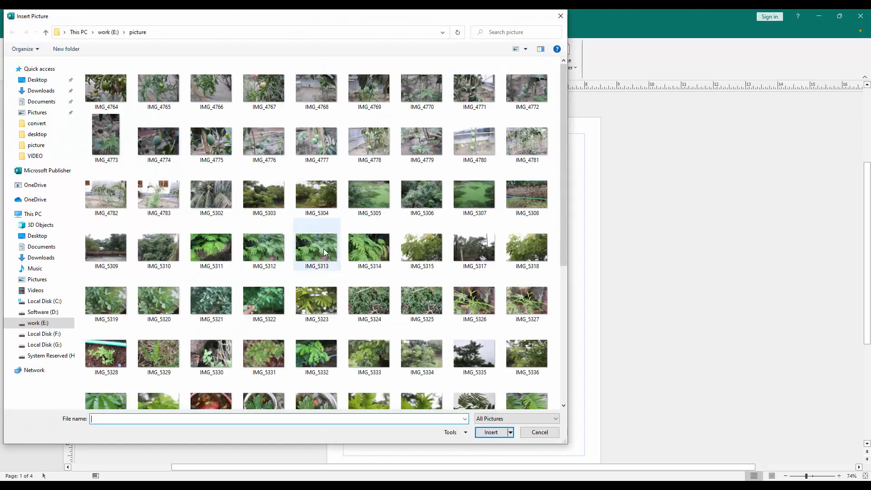
Select plant photos IMG_5337, IMG_5338 and IMG_5341 and insert them onto page 1
{"action": "left_click", "coordinate": [105, 172]}
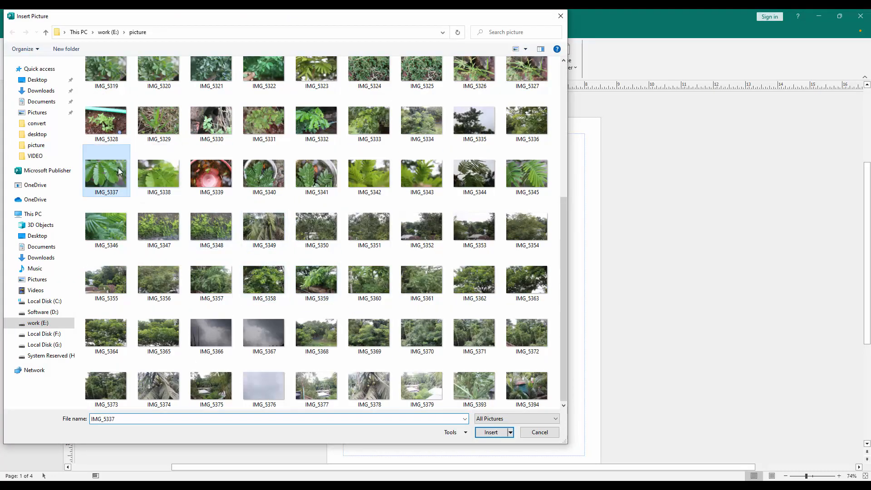
{"action": "mouse_move", "coordinate": [144, 174]}
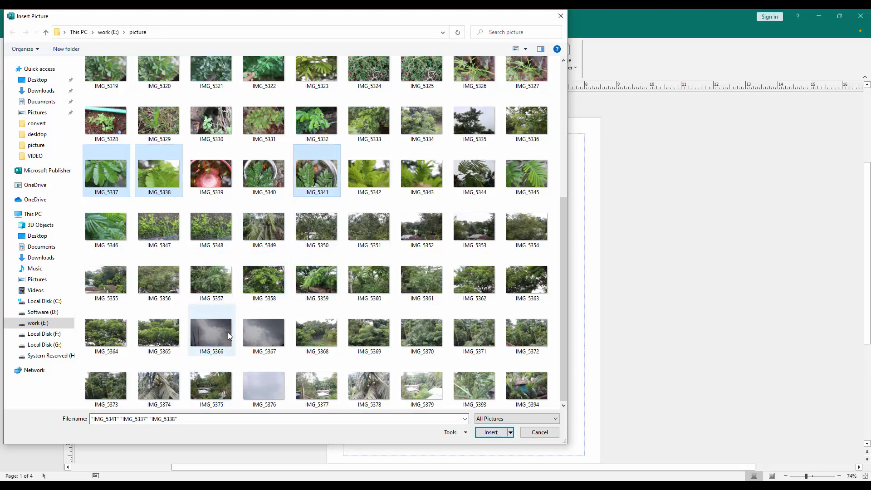
{"action": "left_click", "coordinate": [489, 432]}
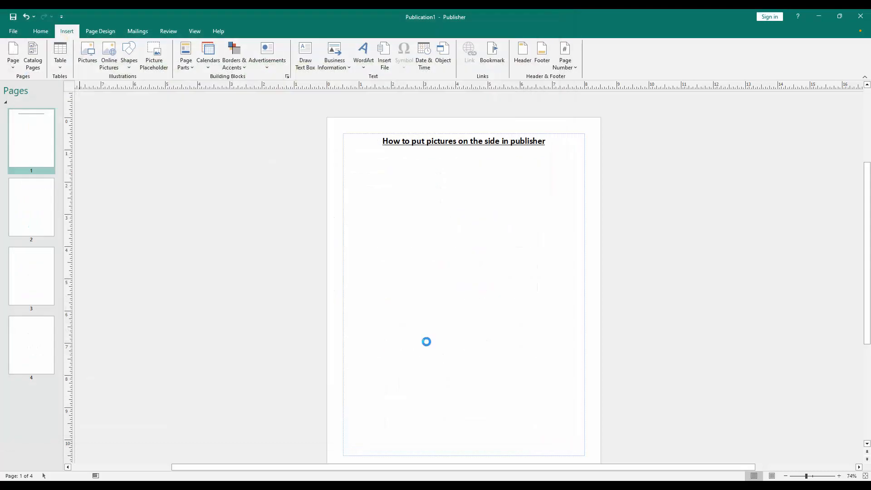